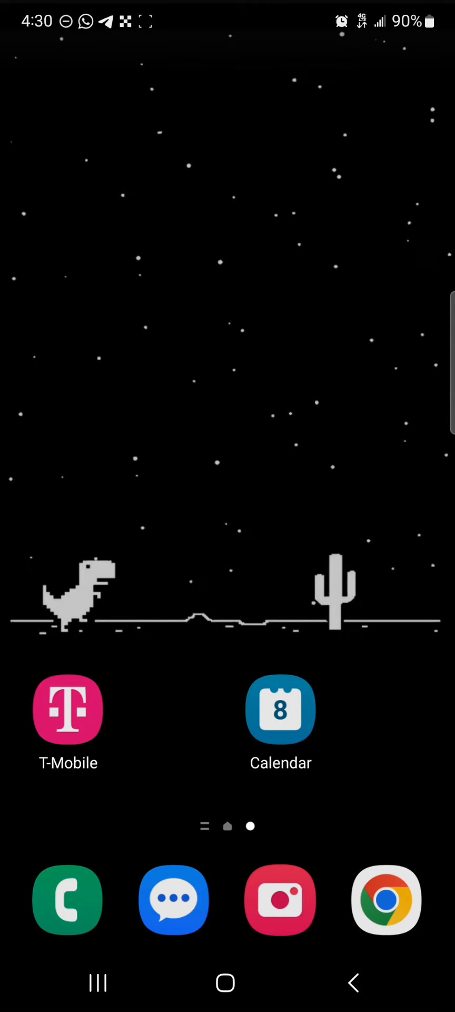
Swipe through the home screen to reach the Play Store icon.
{"action": "scroll", "scroll_direction": "up", "scroll_amount": 3}
{"action": "type", "text": "k"}
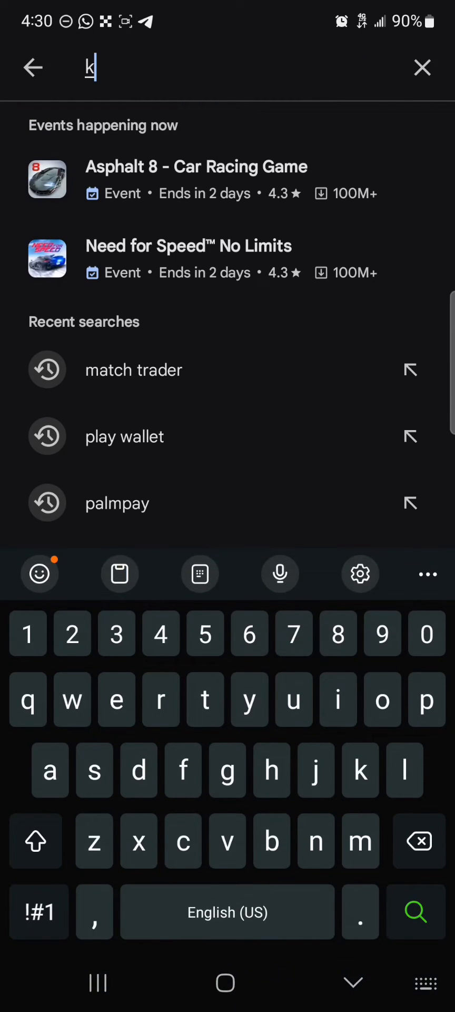
Search Play Store for 'kiwi browser', open the Kiwi Browser listing and launch it.
{"action": "type", "text": "iwi"}
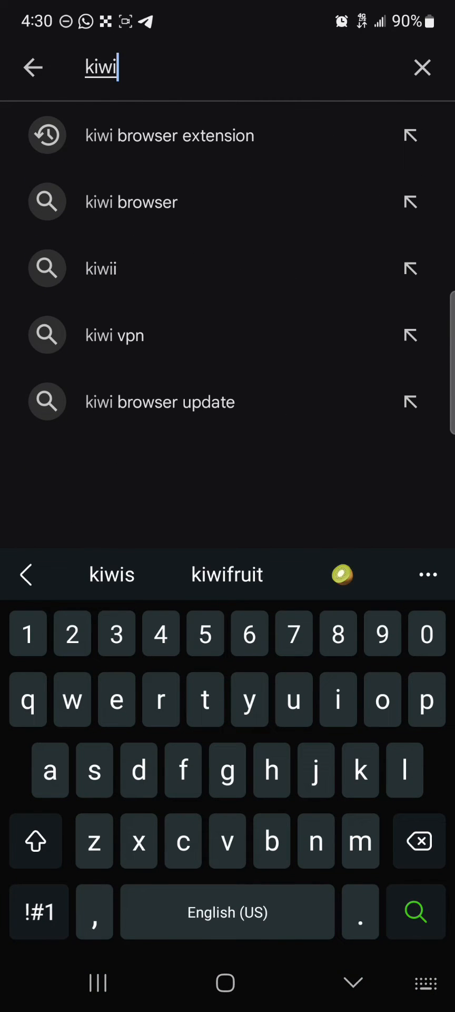
{"action": "left_click", "coordinate": [170, 136]}
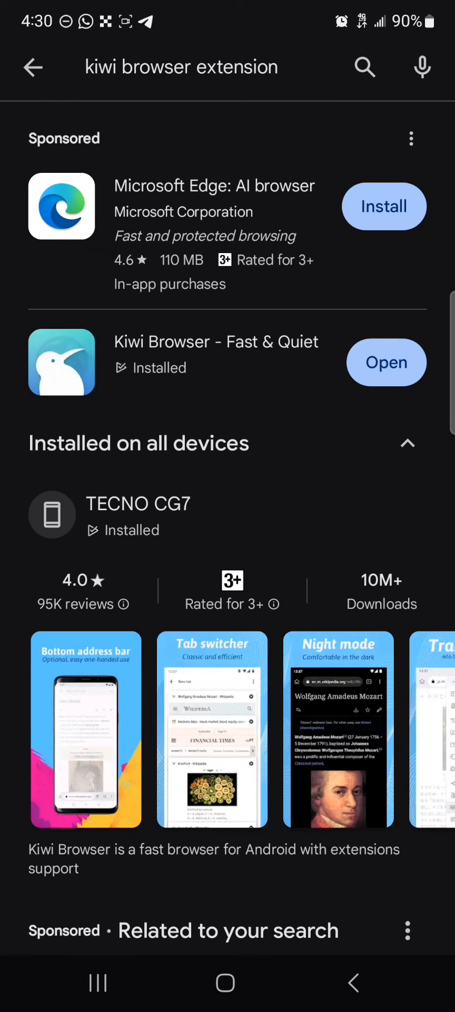
{"action": "left_click", "coordinate": [217, 341]}
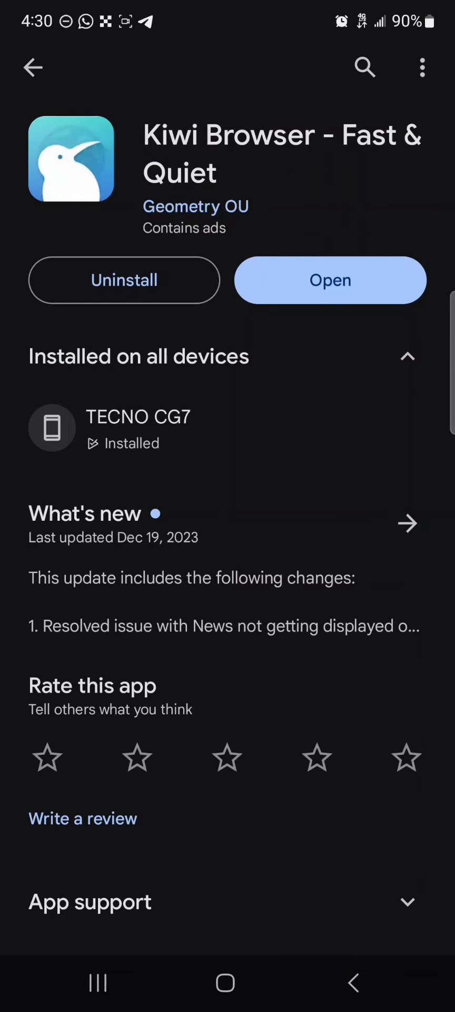
{"action": "left_click", "coordinate": [330, 280]}
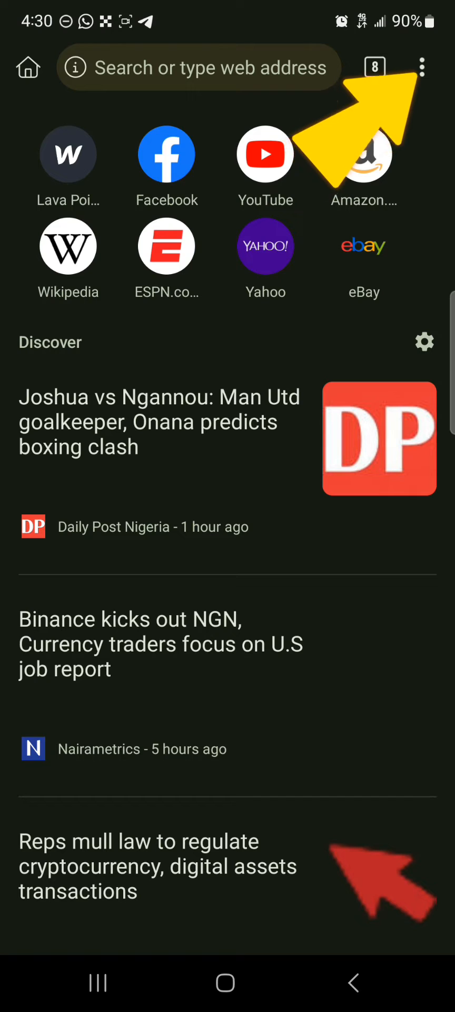
Go to Kiwi Browser's Extensions page from the main menu to reach the Chrome Web Store.
{"action": "left_click", "coordinate": [423, 68]}
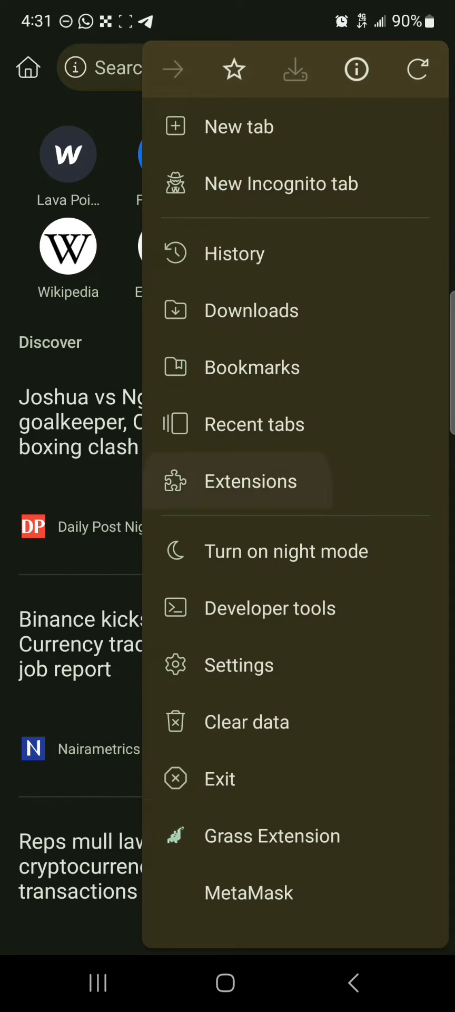
{"action": "left_click", "coordinate": [251, 481]}
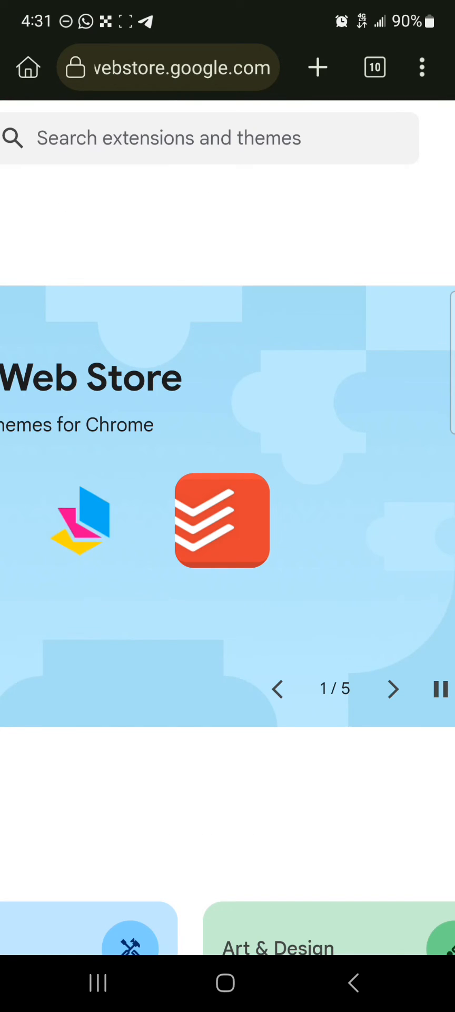
Search the Chrome Web Store for 'Phantom' and add the Phantom wallet extension.
{"action": "scroll", "scroll_direction": "down", "scroll_amount": 3}
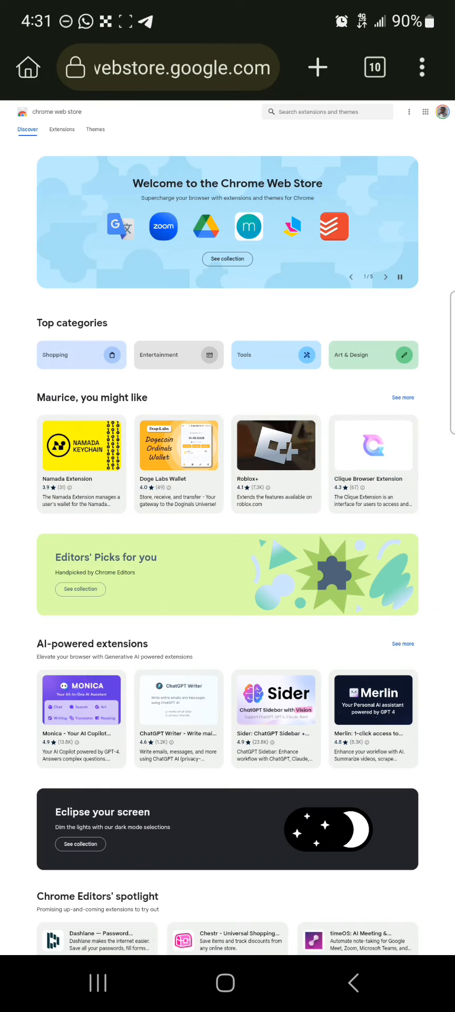
{"action": "left_click", "coordinate": [328, 112]}
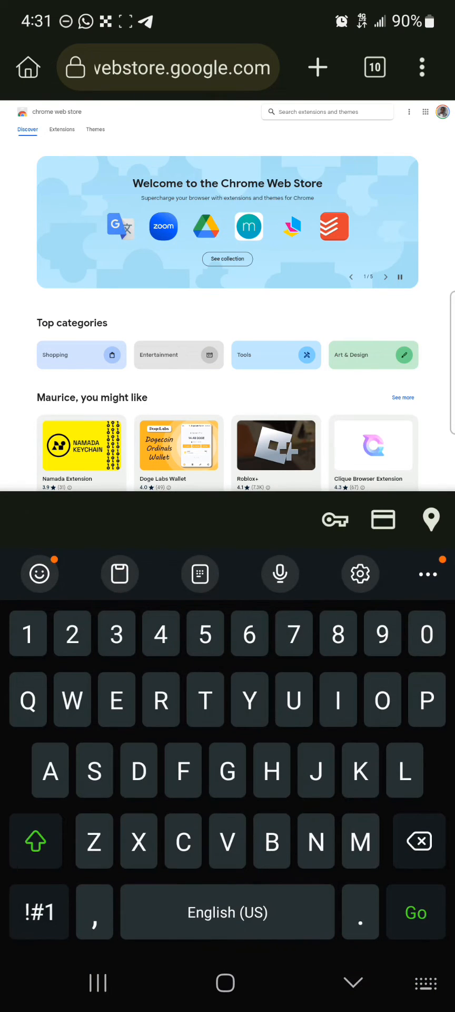
{"action": "type", "text": "Phan"}
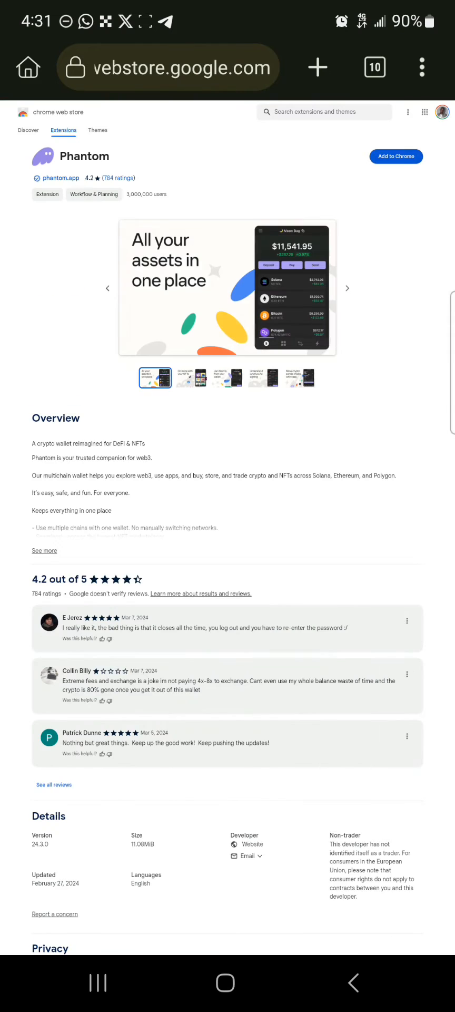
{"action": "left_click", "coordinate": [396, 156]}
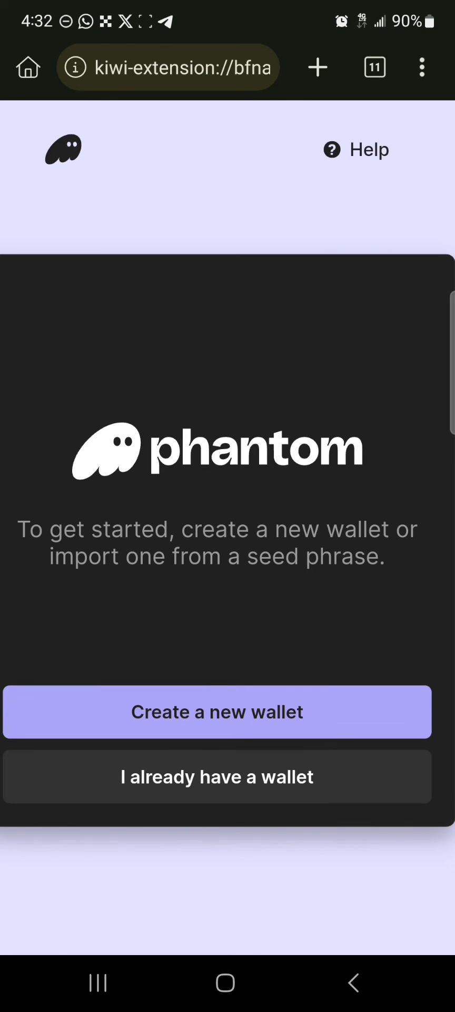
Create a new Phantom wallet, set and confirm its password, and continue to the recovery phrase.
{"action": "left_click", "coordinate": [217, 711]}
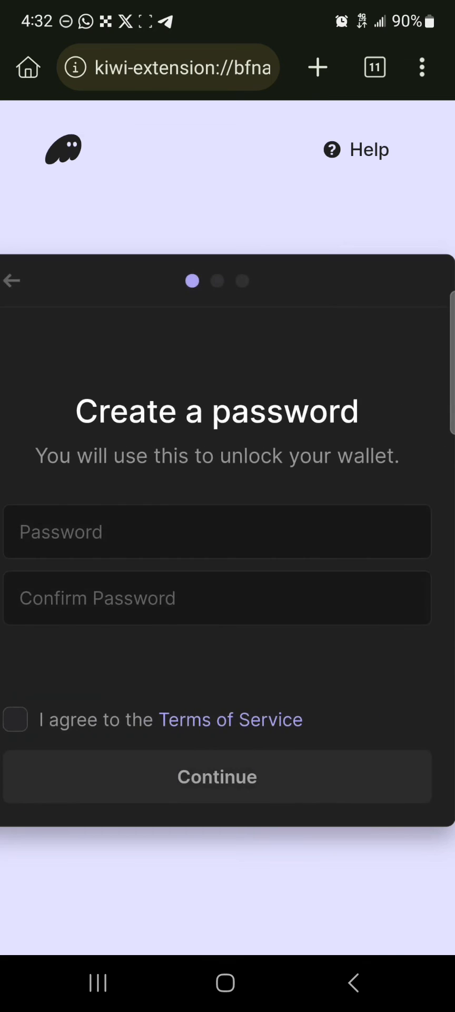
{"action": "left_click", "coordinate": [218, 531]}
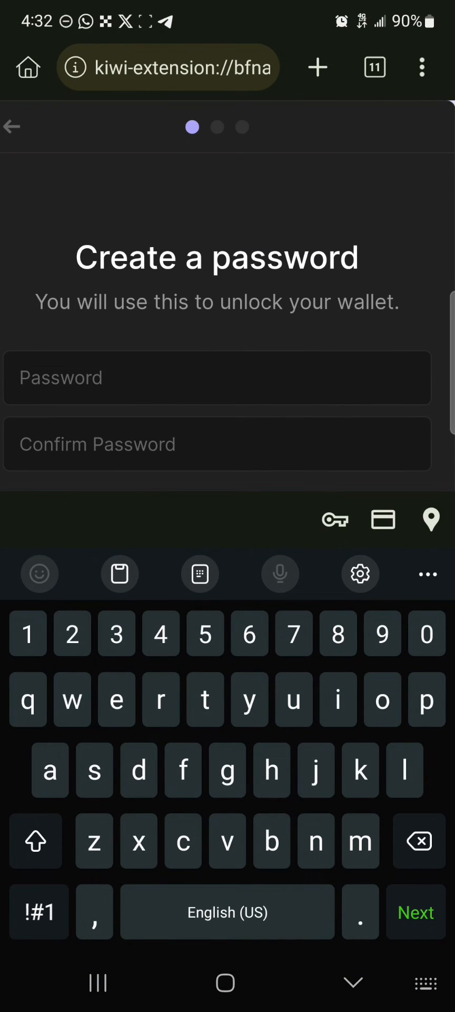
{"action": "left_click", "coordinate": [416, 911]}
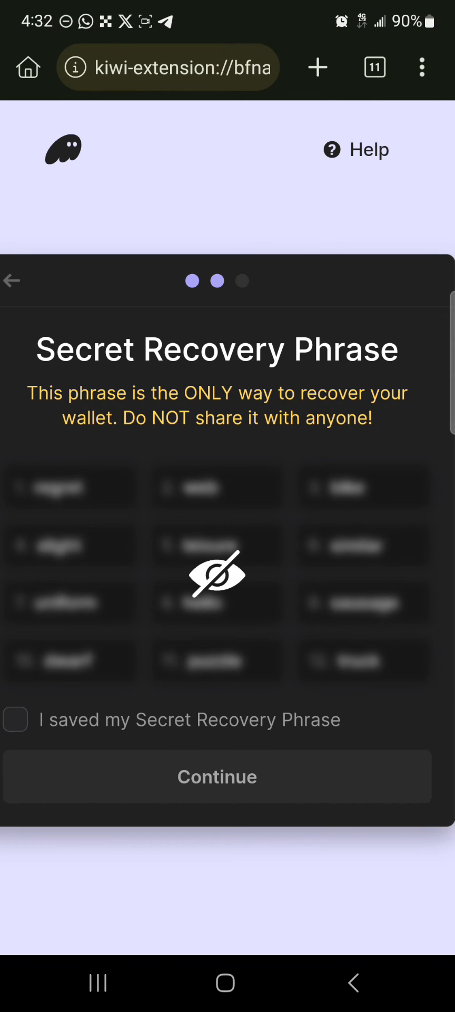
Confirm the Secret Recovery Phrase is saved and finish onboarding with Get Started.
{"action": "left_click", "coordinate": [16, 720]}
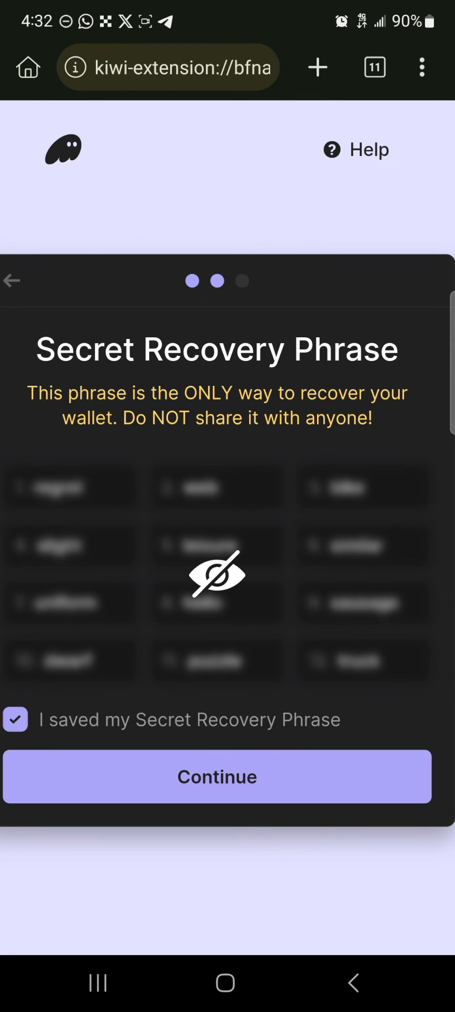
{"action": "left_click", "coordinate": [217, 777]}
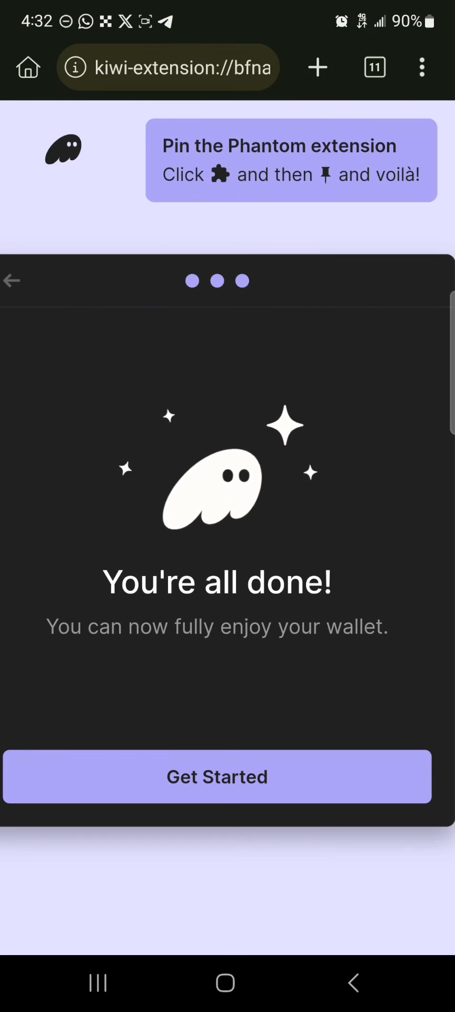
{"action": "left_click", "coordinate": [217, 777]}
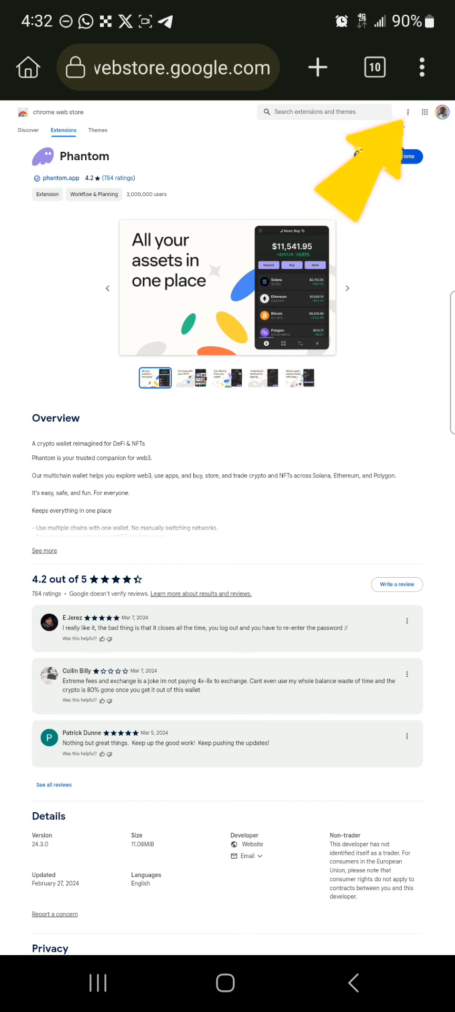
Show Phantom listed among the extensions in Kiwi Browser's main menu.
{"action": "left_click", "coordinate": [422, 68]}
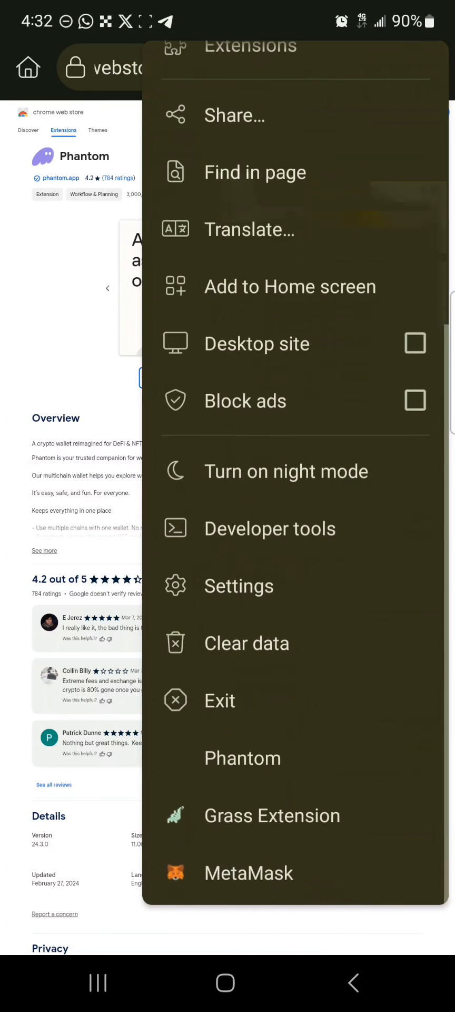